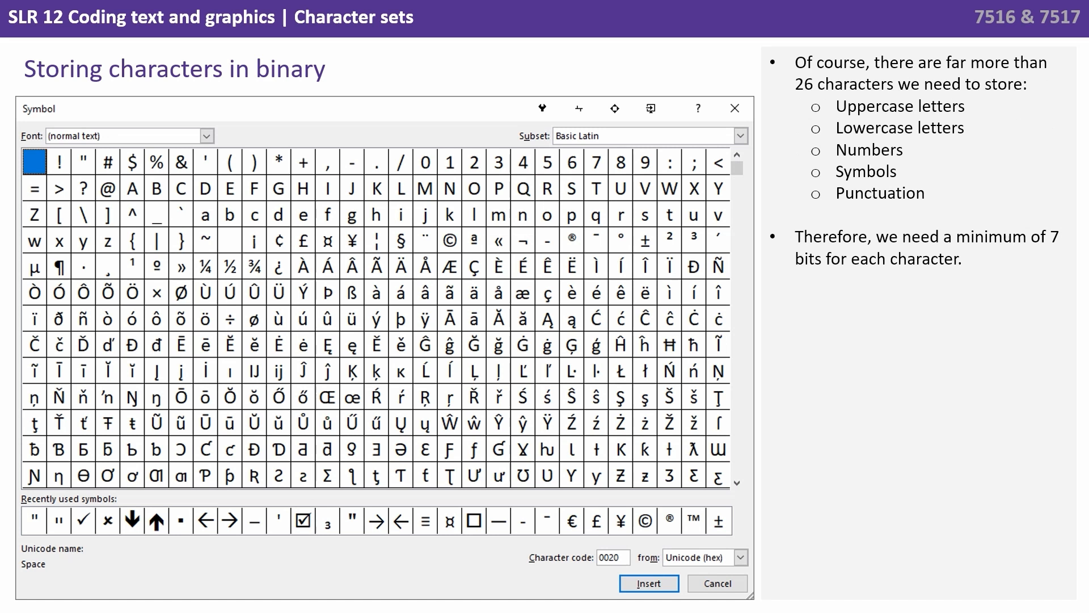
Step: Advance the slideshow to the ASCII table slide highlighting rows 7, 13 and 32
key(Right)
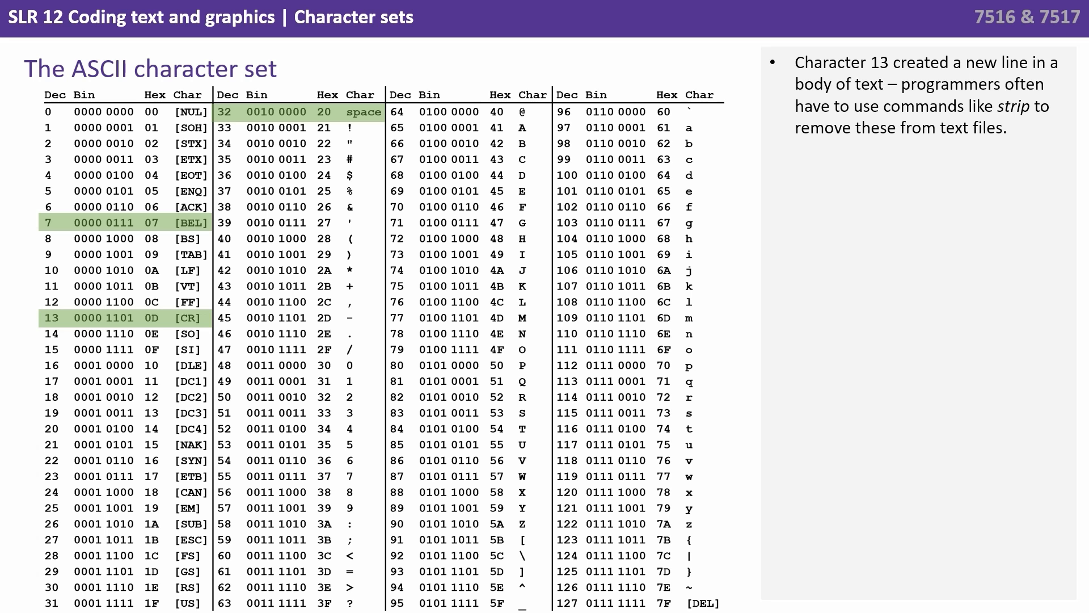
Step: Advance to the Unicode slide showing emoji and symbol grids
key(Right)
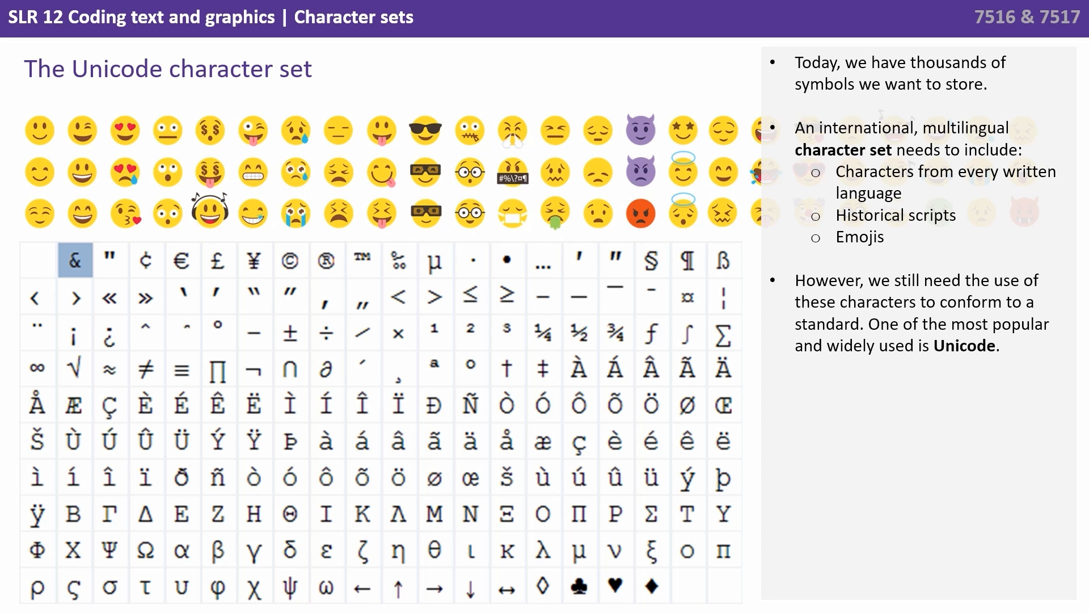
Step: Advance to the slide asking why everything isn't stored in Unicode
key(right)
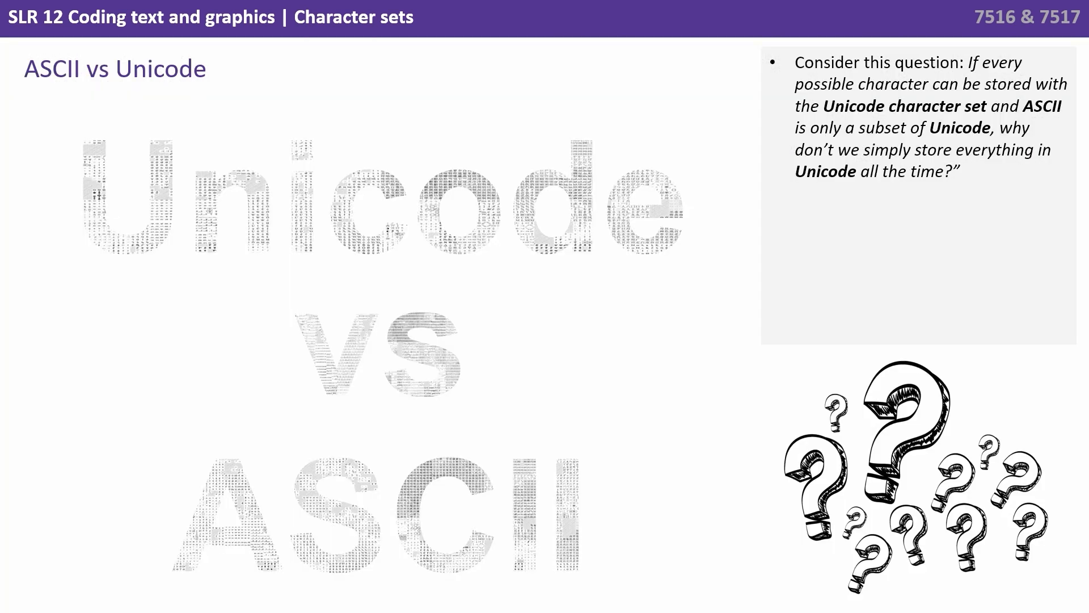